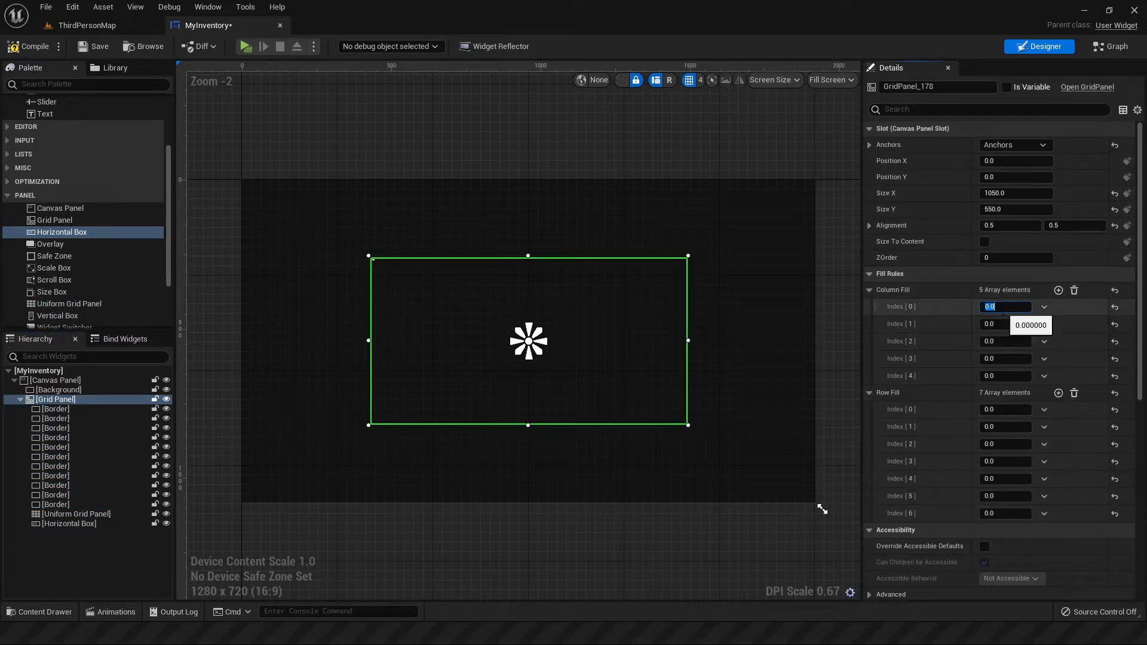
Step: Set the grid's first column fill and make the lower border hex 444444 dark grey
click(55, 409)
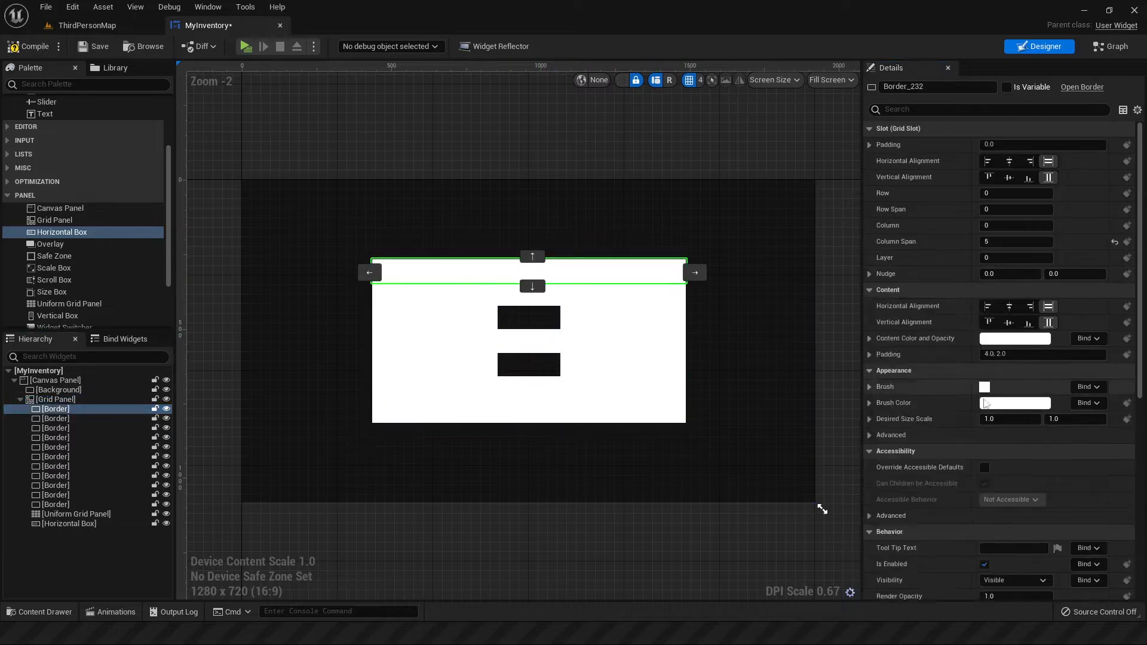
click(1015, 403)
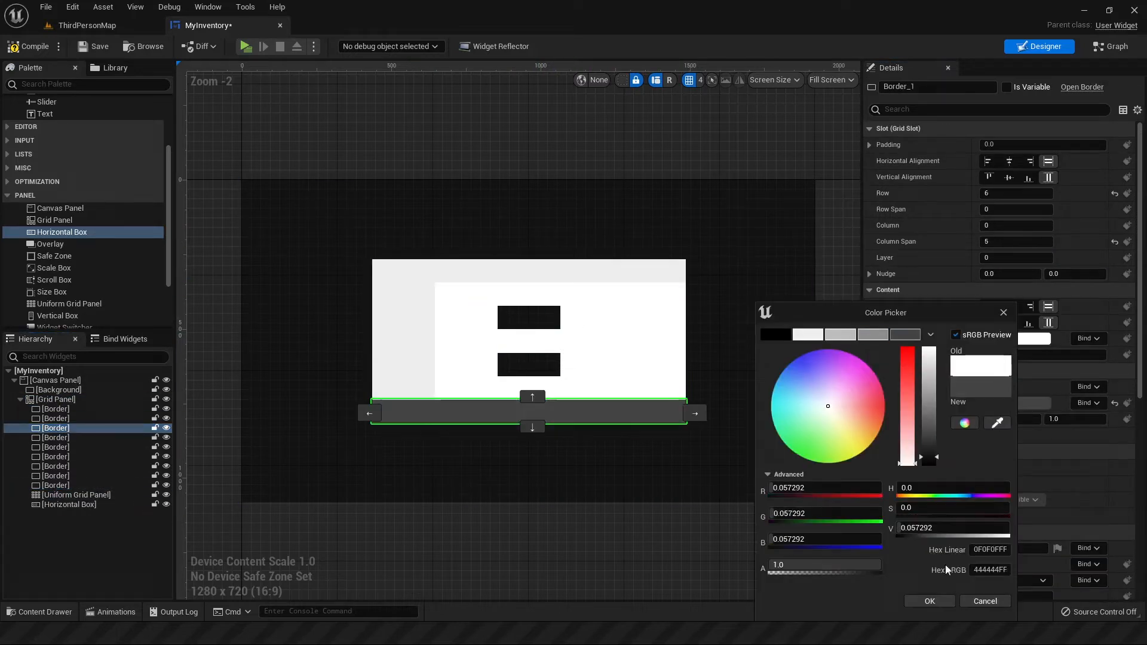
click(928, 601)
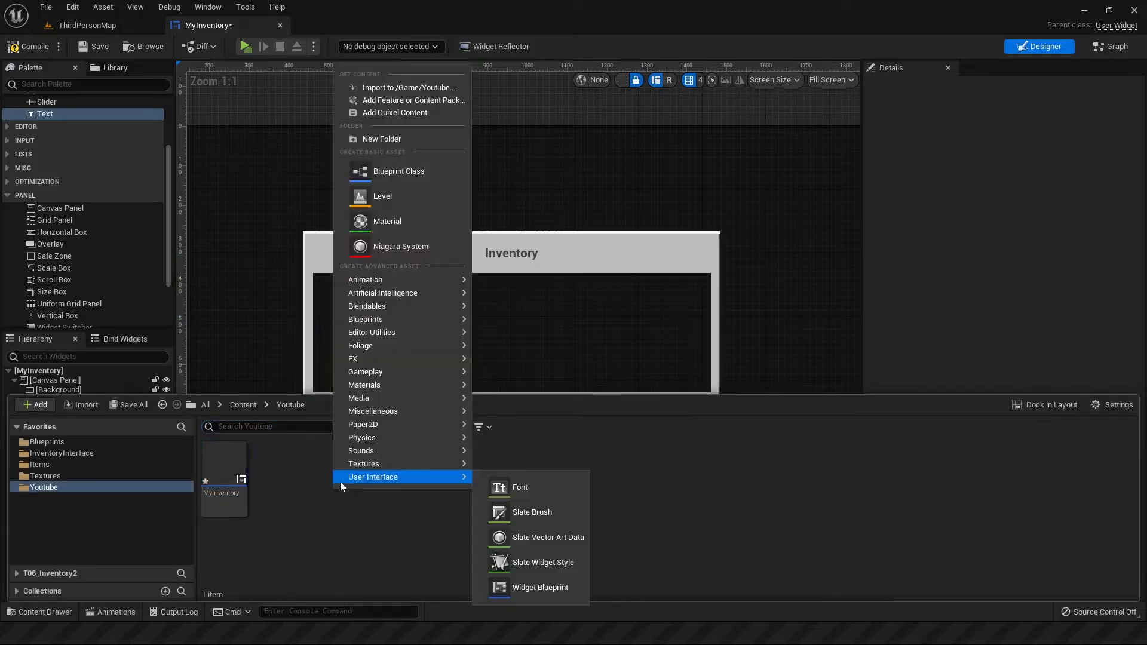
Step: Create a User Widget blueprint named InventoryBox in the Youtube folder
click(540, 588)
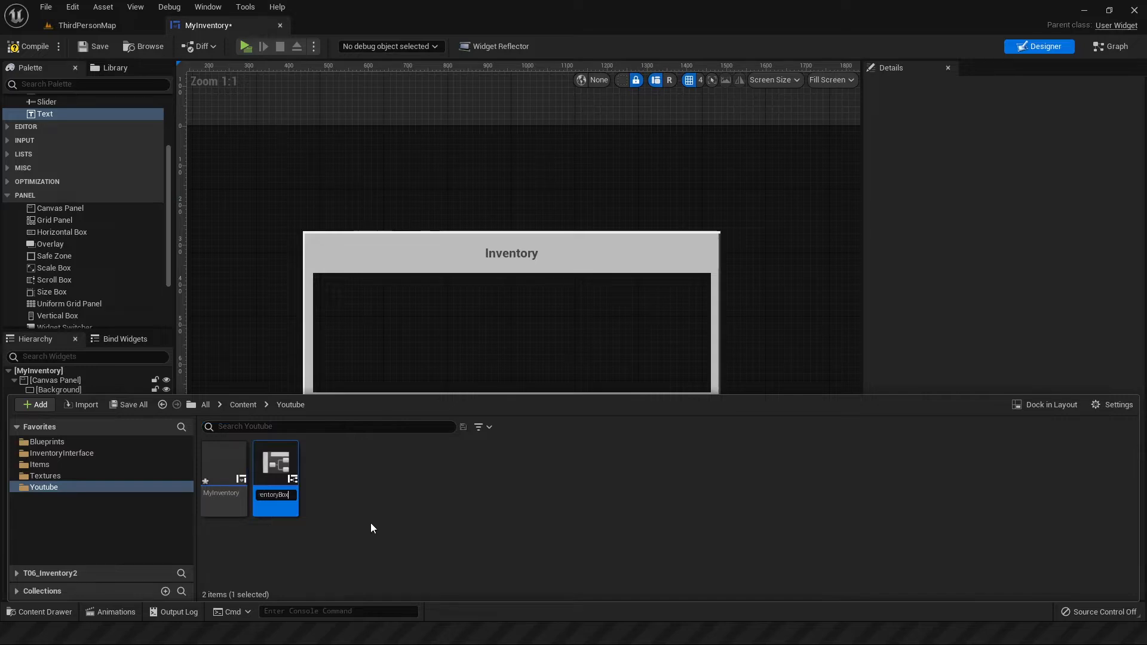
Step: Open InventoryBox1 for editing to build its bordered grey slot design
double_click(275, 462)
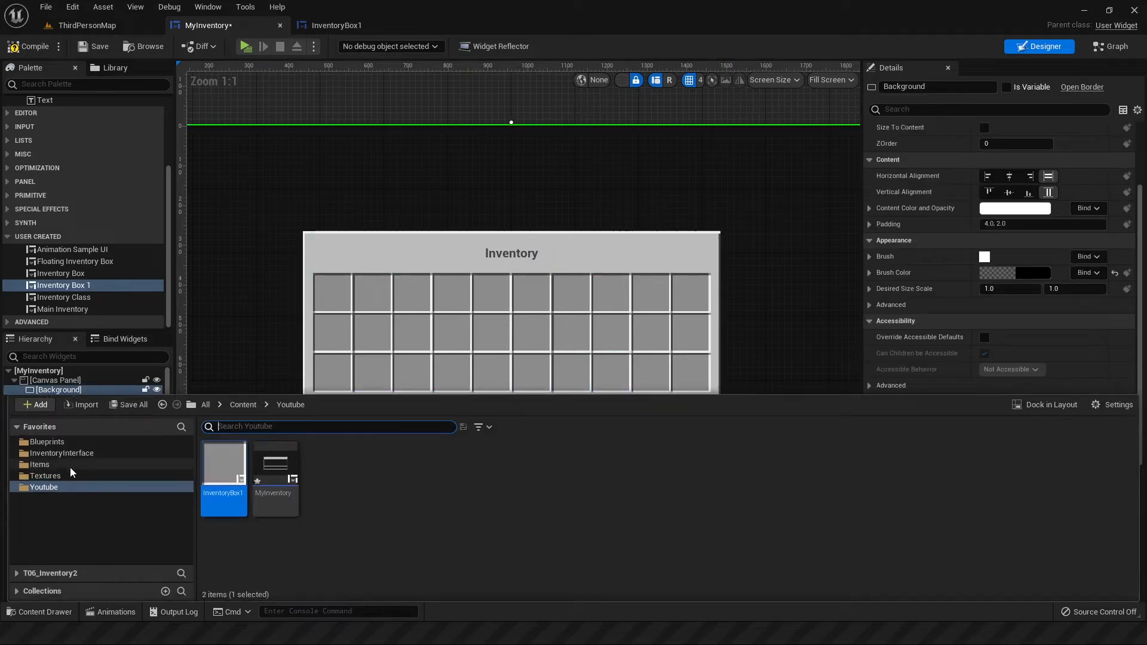
Step: Browse the Textures folder, then switch MyInventory to its graph view
click(44, 476)
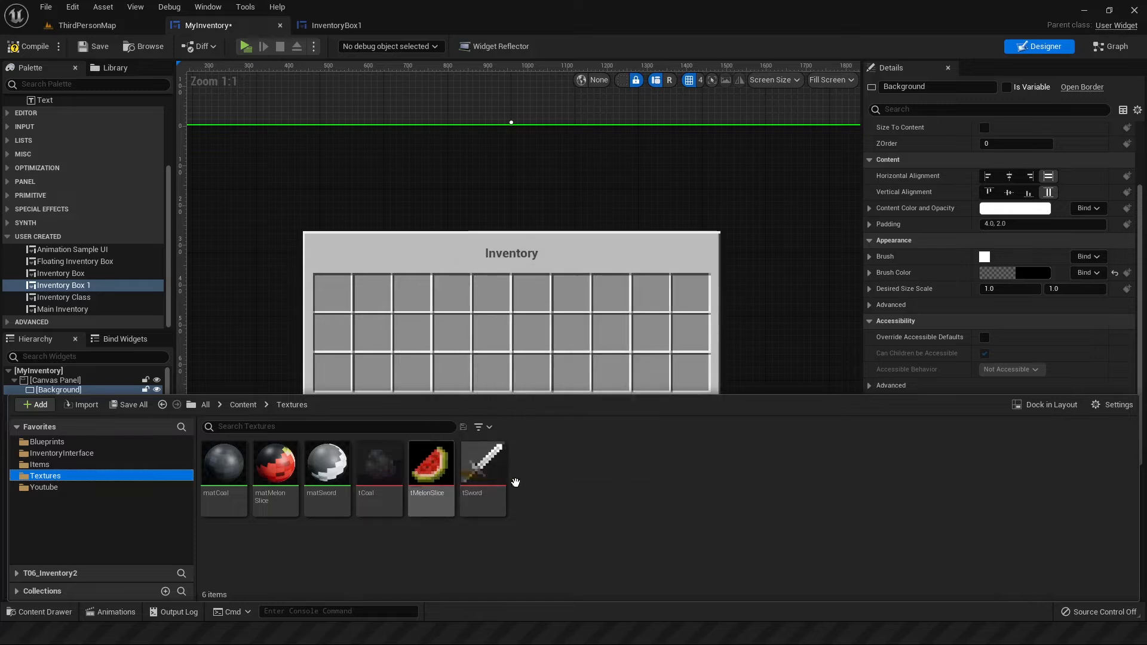
click(1109, 47)
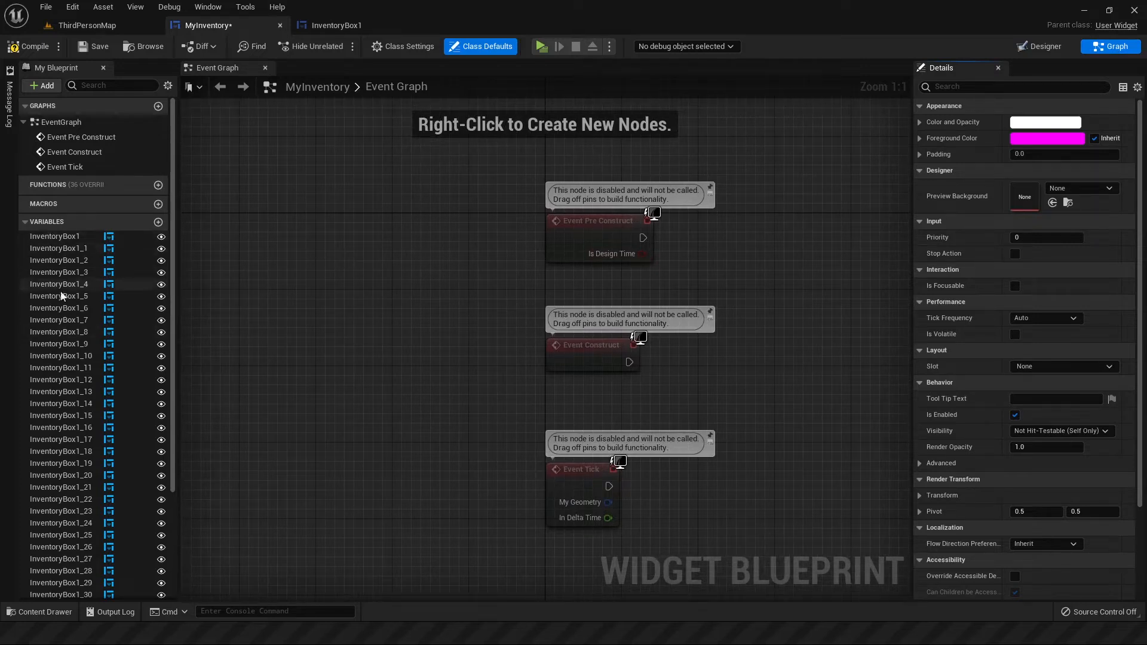
Step: Add an AllBoxes variable of Inventory Box array type to MyInventory
scroll(down, 3)
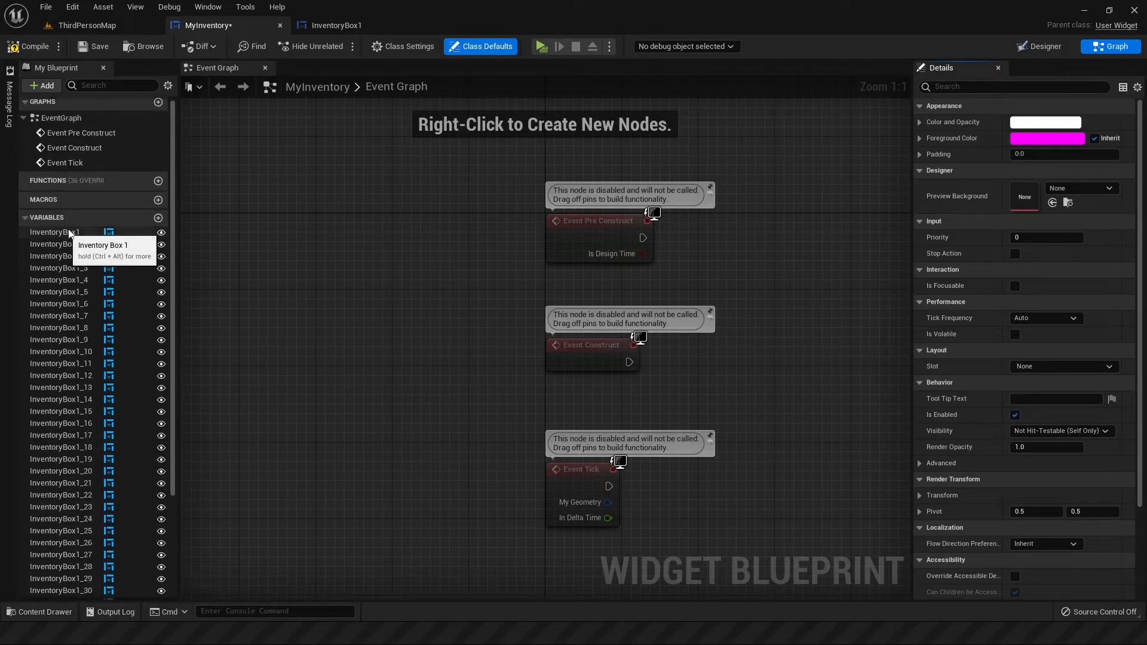
mouse_move(103, 247)
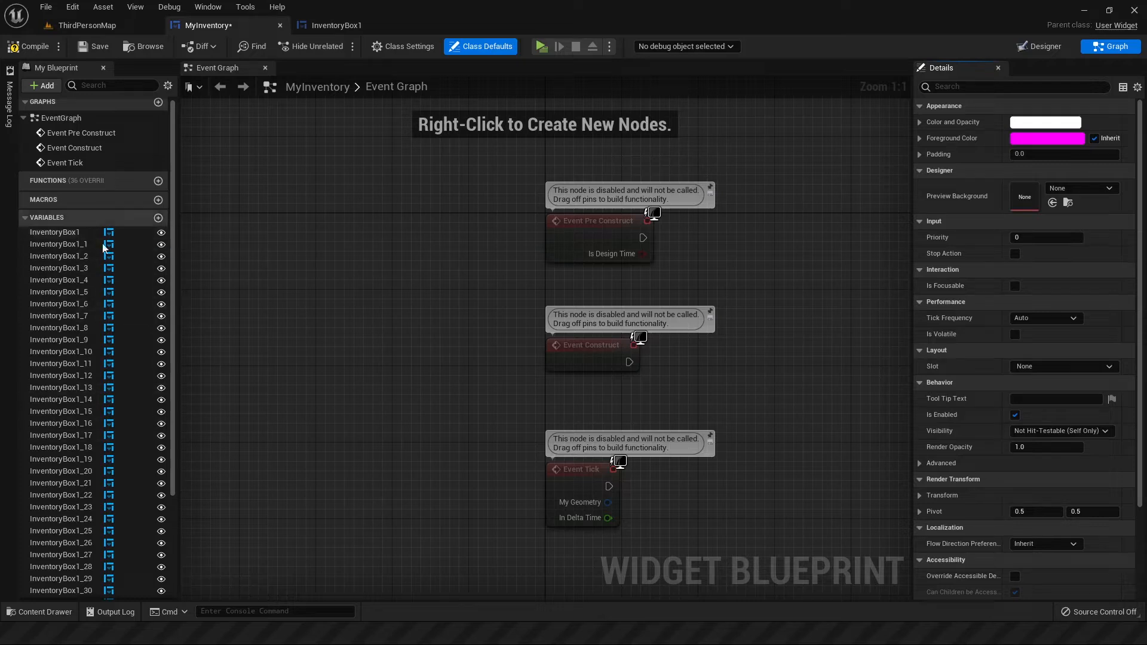
click(157, 217)
text(AllBoxes)
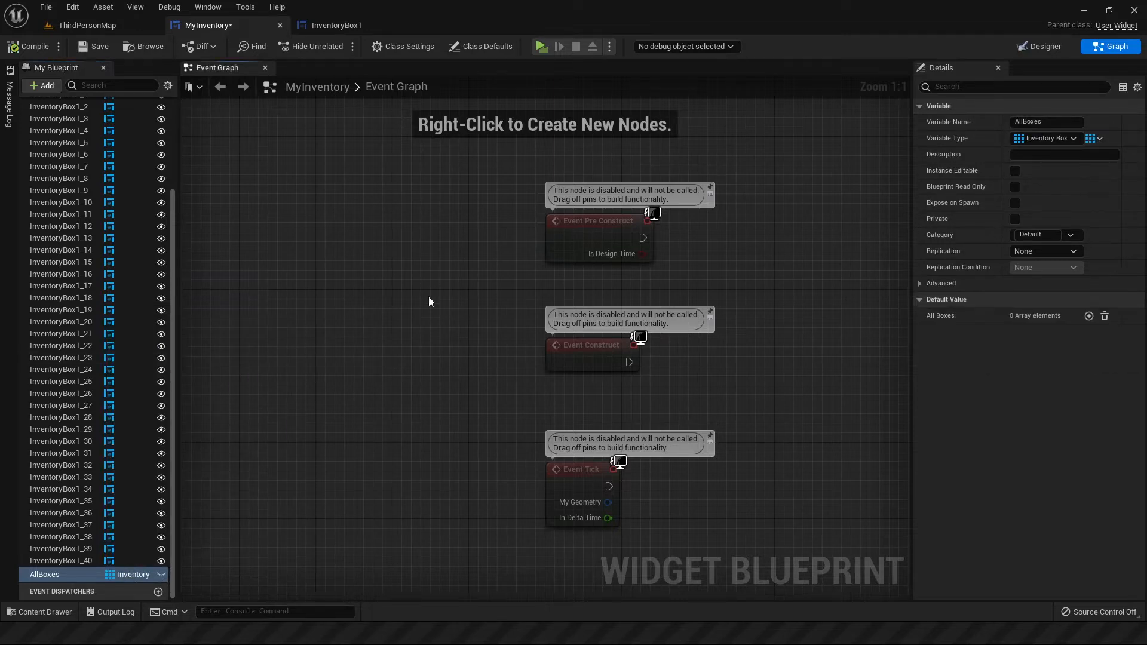
mouse_move(400, 145)
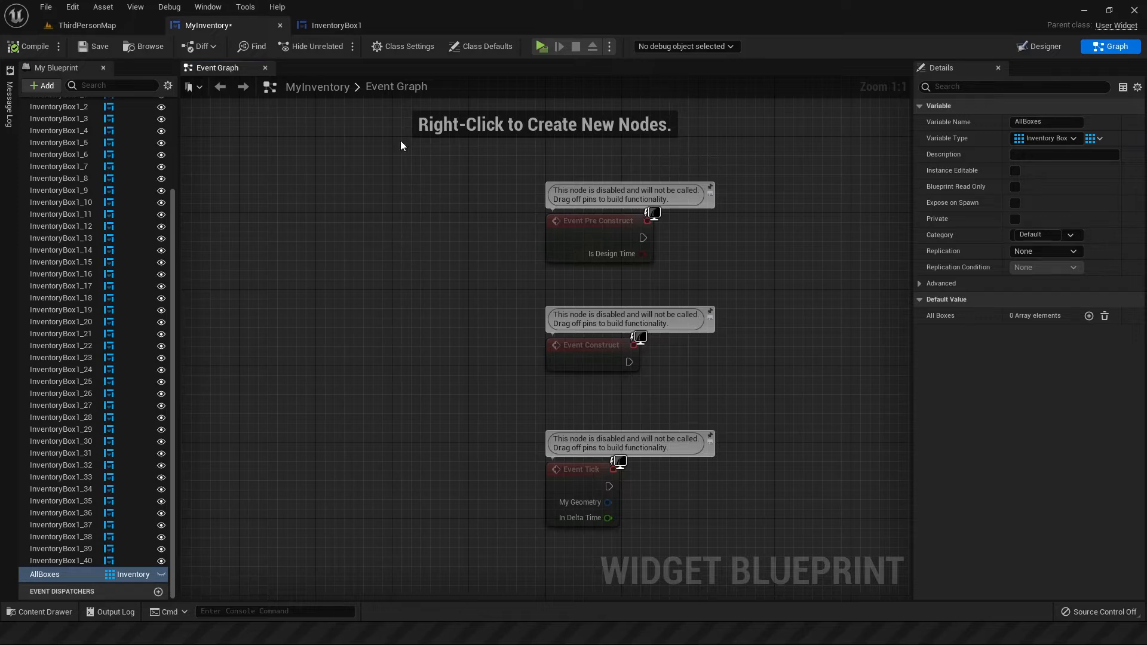
mouse_move(46, 579)
text(Populate)
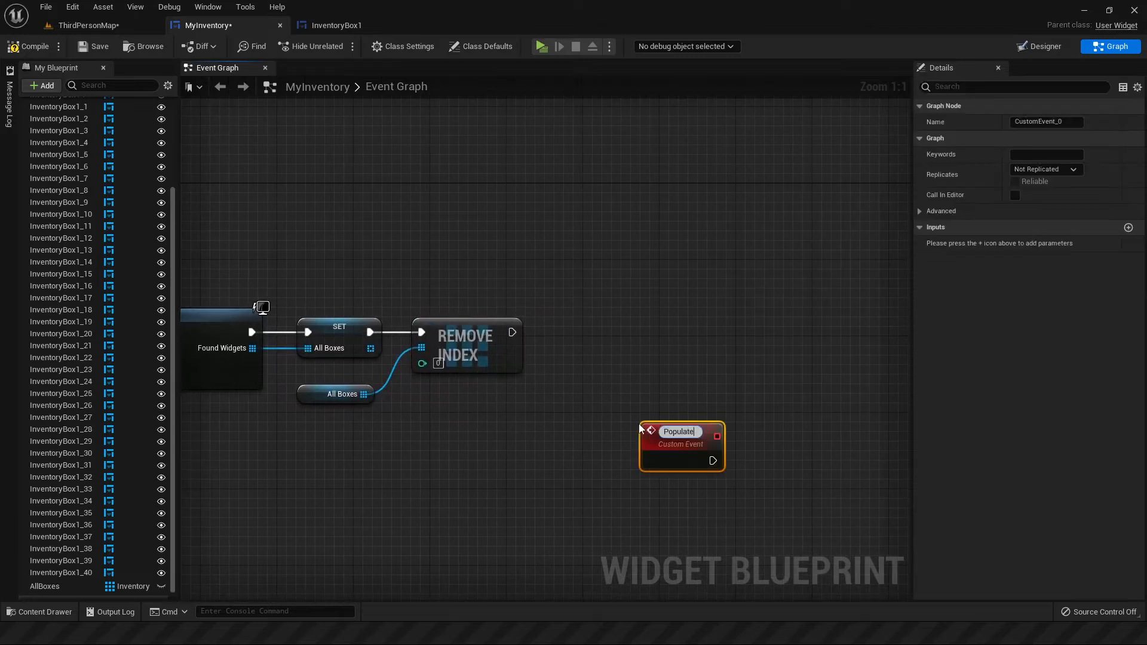
Step: Add a custom event to MyInventory and confirm its name as Populate
click(338, 25)
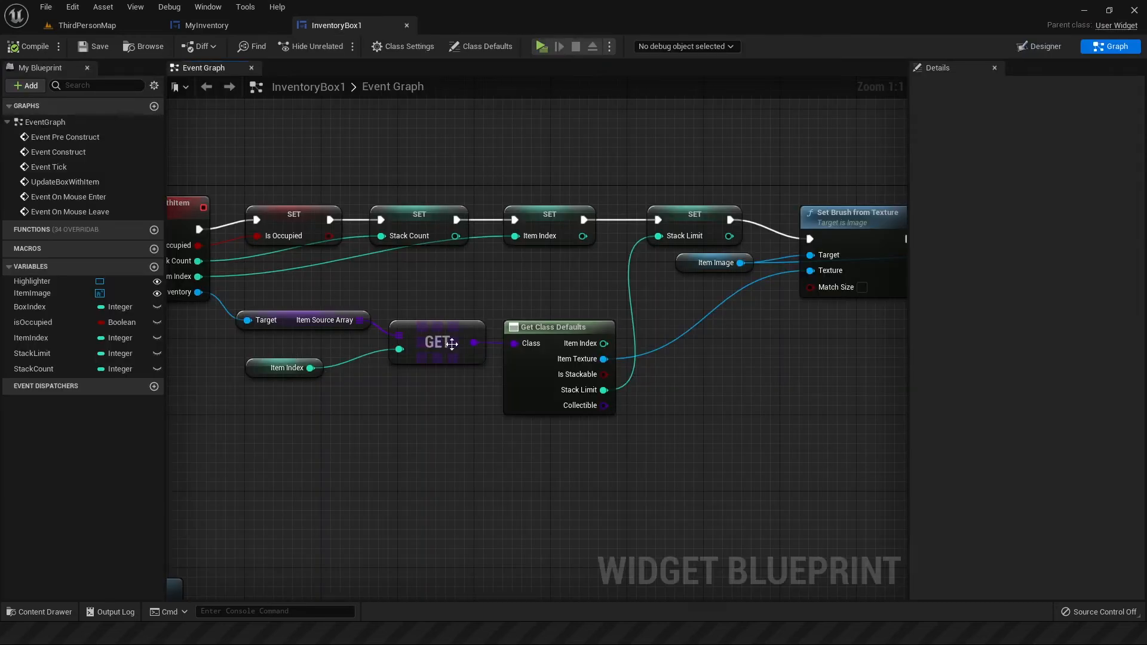
mouse_move(685, 304)
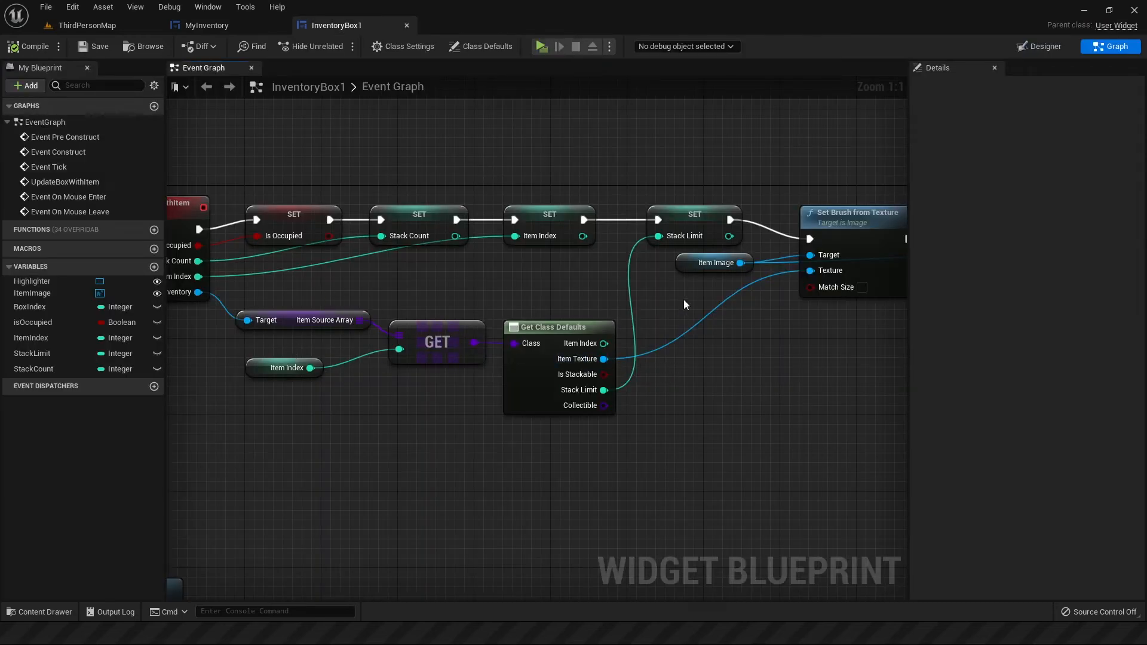
Step: Set ItemImage's brush from the Item Texture read via Get Class Defaults
click(1045, 46)
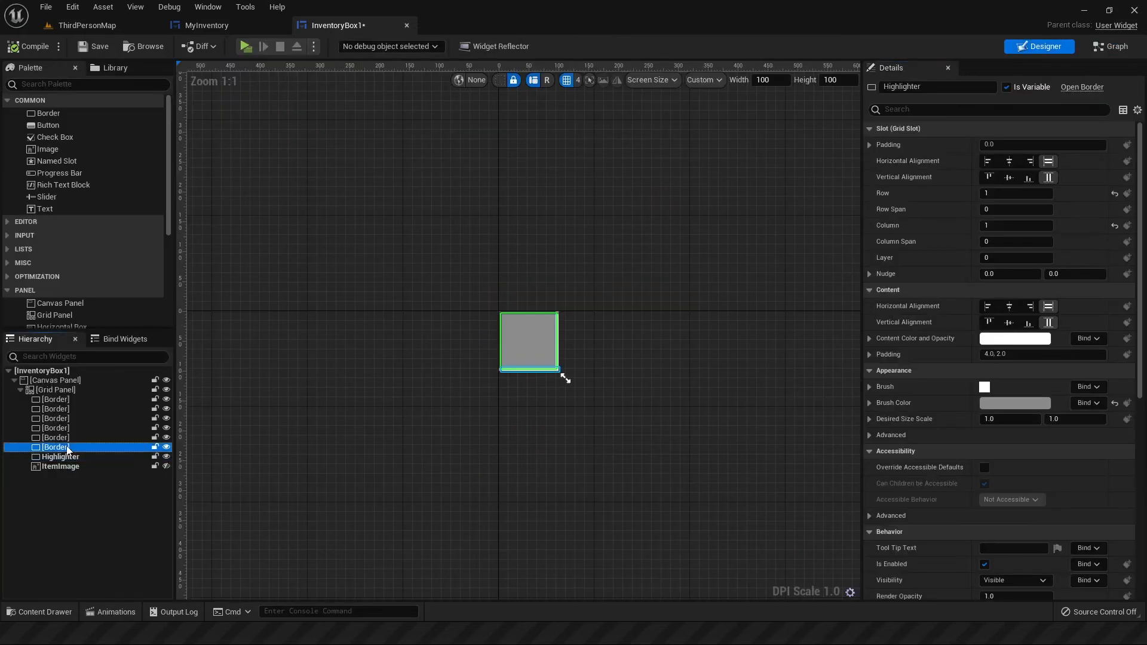
Step: Select the Highlighter border and switch InventoryBox1 to the Designer view
click(60, 456)
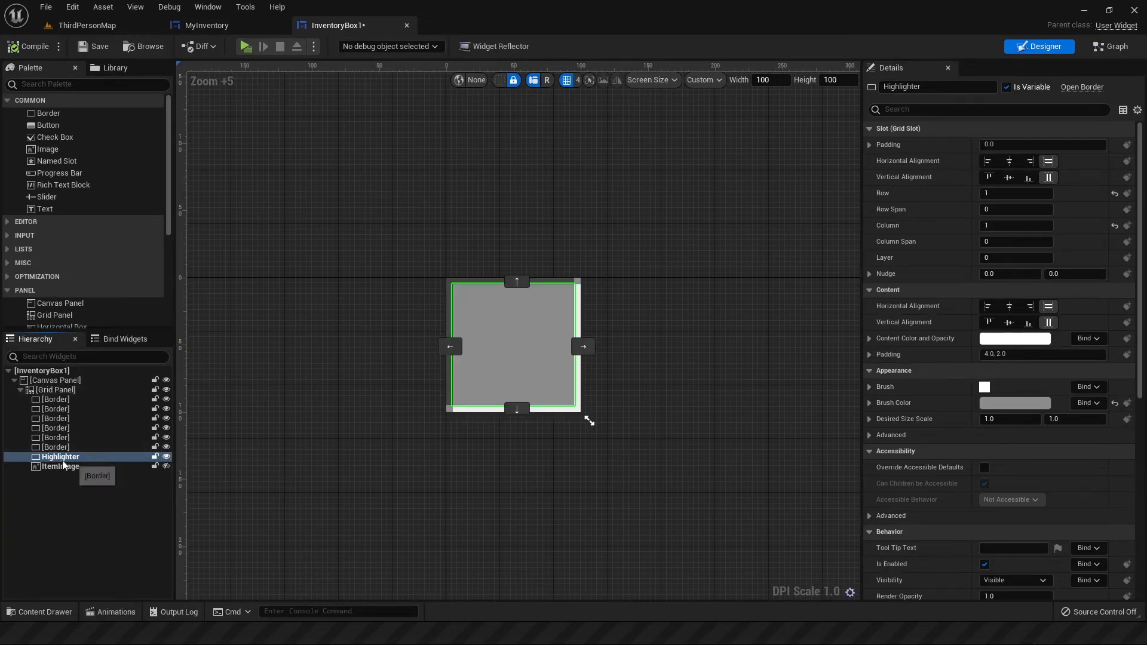
click(245, 47)
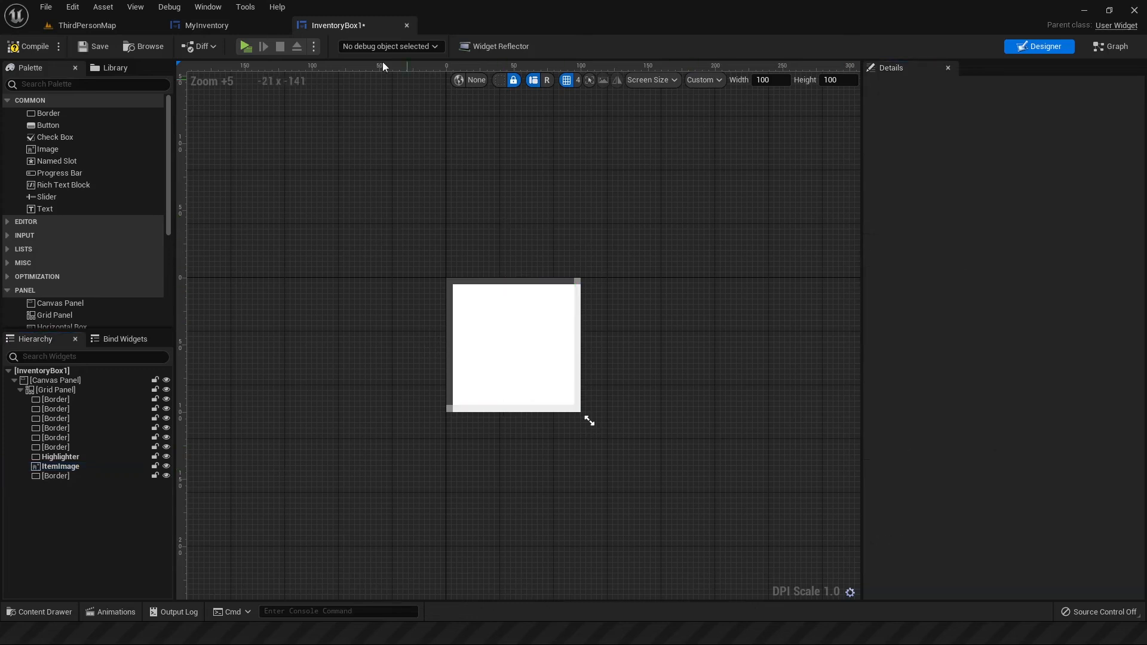
Step: Add a Border to InventoryBox1's grid panel, layered above ItemImage
click(246, 47)
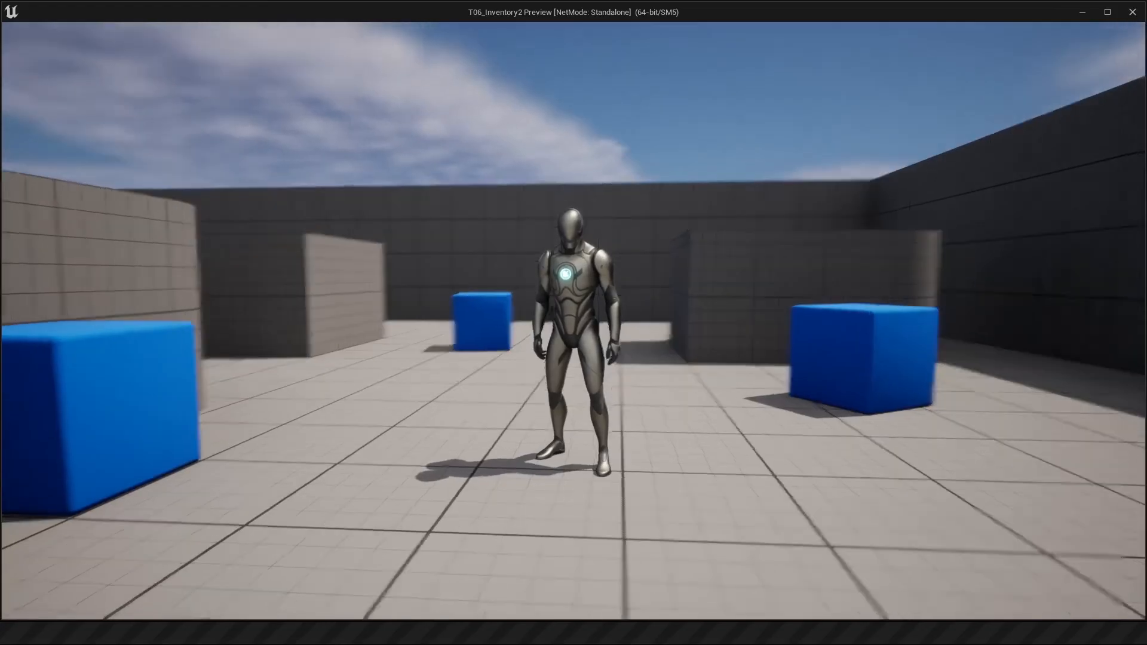
Step: Open the inventory window in the running game with the I key
key(i)
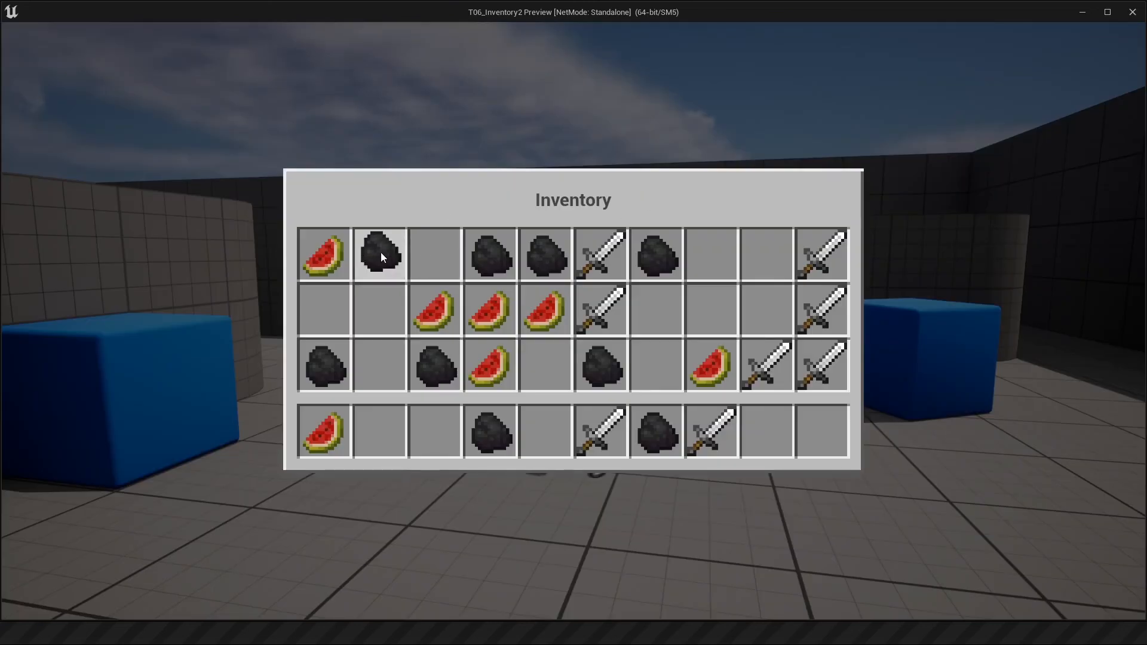